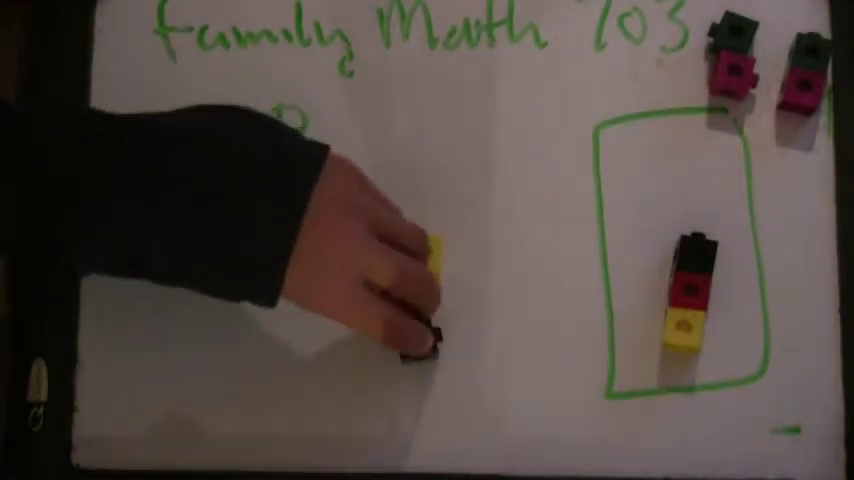
pyautogui.write('n=1→0')
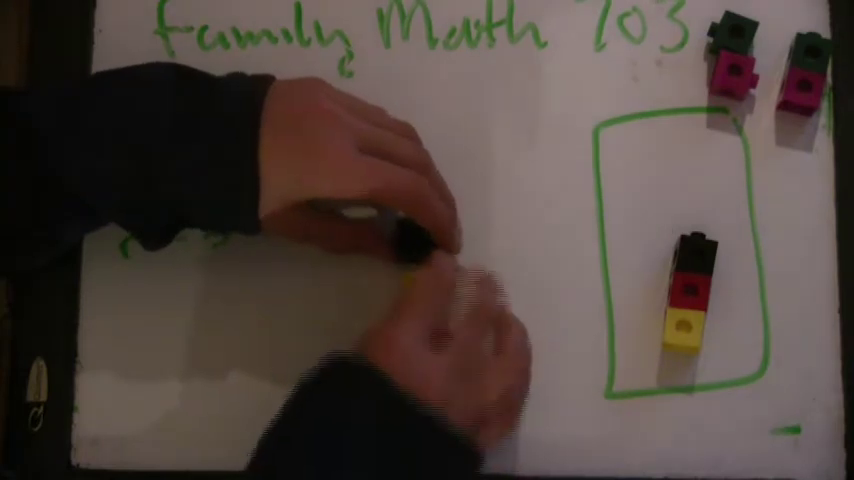
pyautogui.write('n=1→0 n=2→1 n=3→')
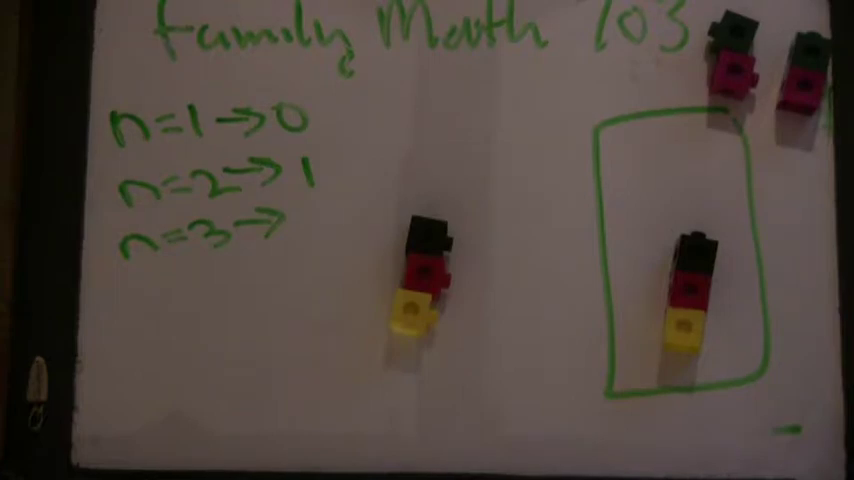
pyautogui.write('2')
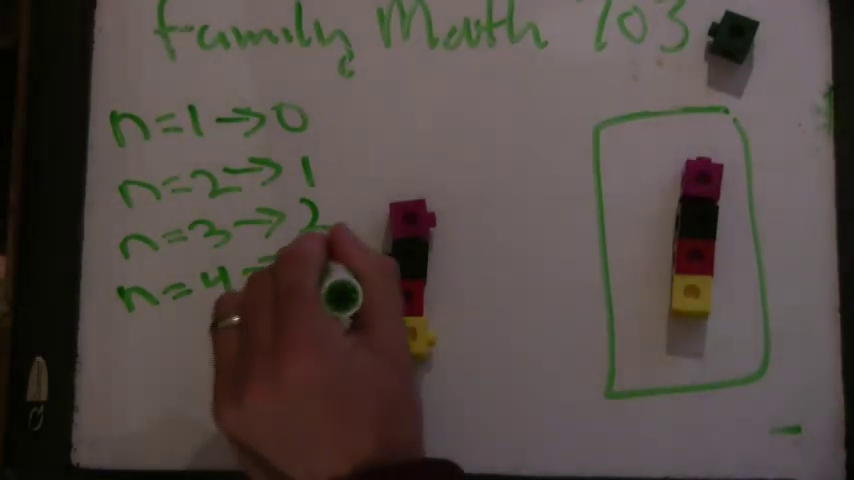
pyautogui.write('3')
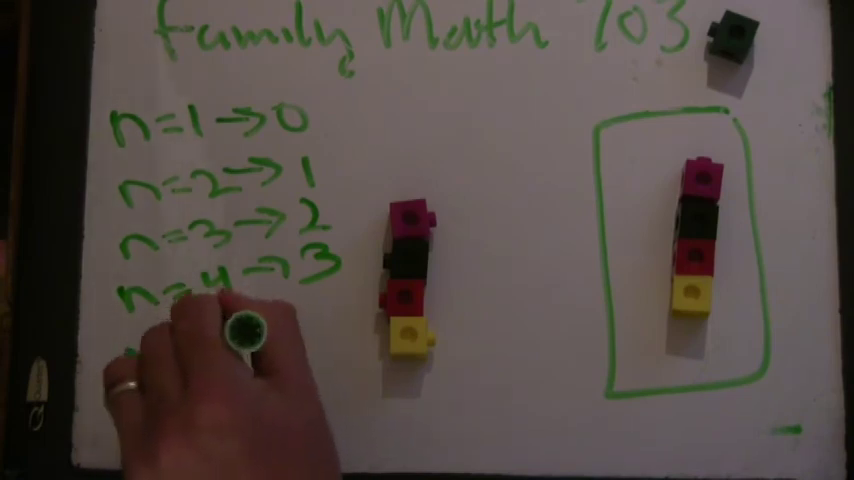